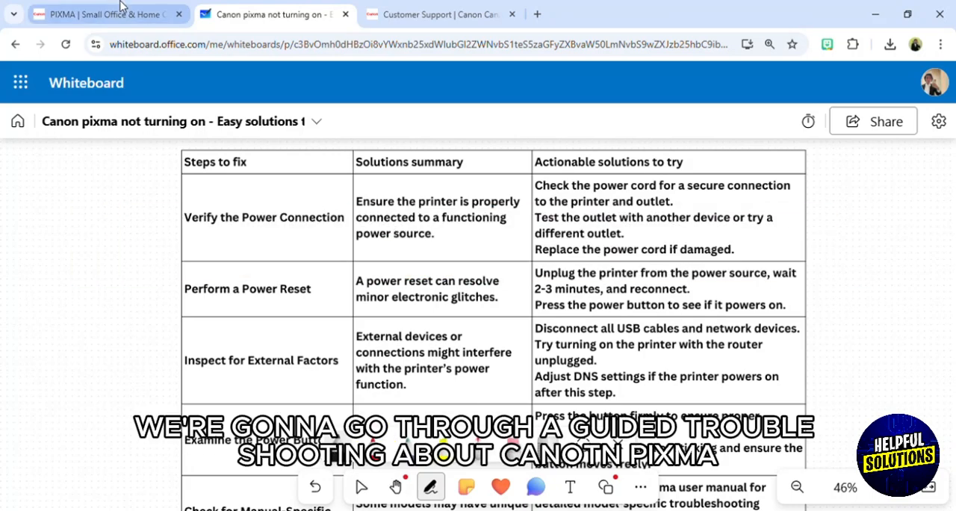
Bring up Canon's PIXMA Inkjet Printers page from the PIXMA | Small Office & Home tab
{"action": "left_click", "coordinate": [105, 13]}
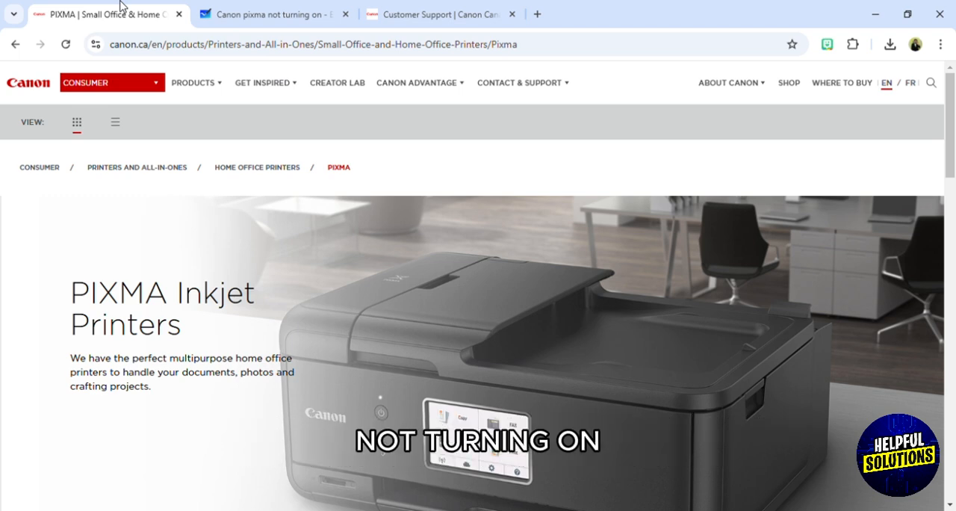
{"action": "mouse_move", "coordinate": [341, 199]}
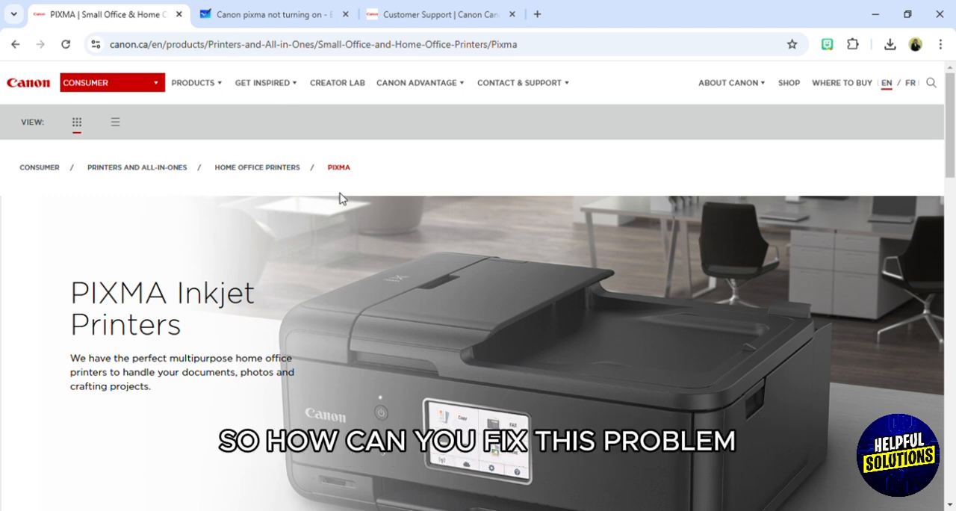
{"action": "mouse_move", "coordinate": [861, 119]}
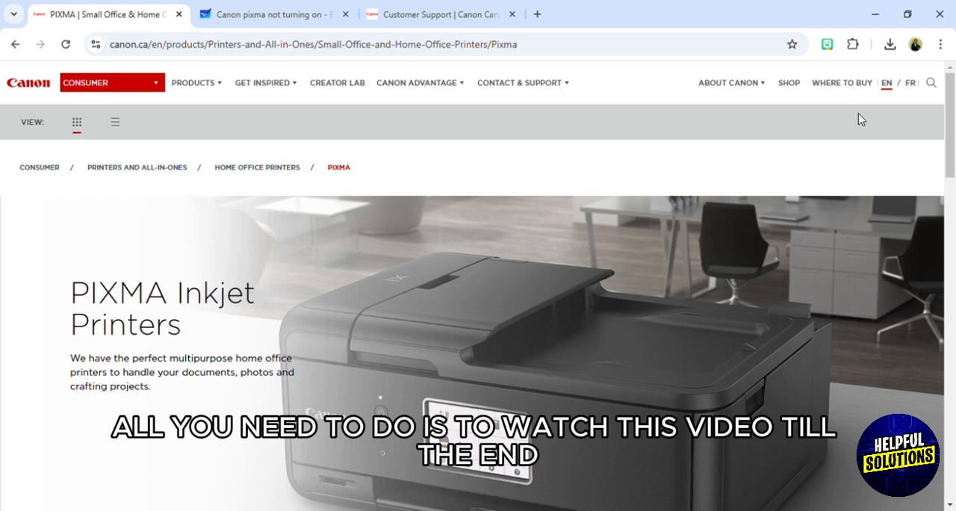
{"action": "mouse_move", "coordinate": [875, 127]}
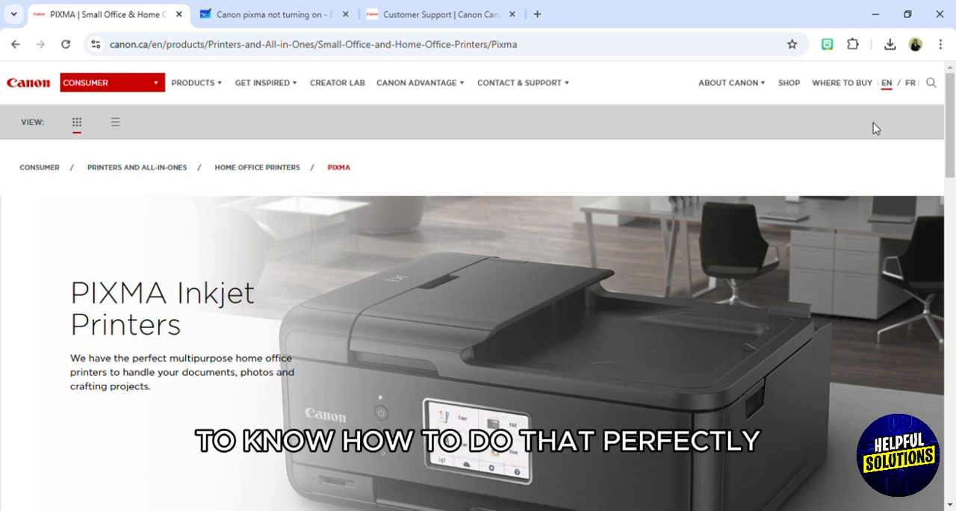
Return to the Microsoft Whiteboard troubleshooting table board
{"action": "left_click", "coordinate": [274, 14]}
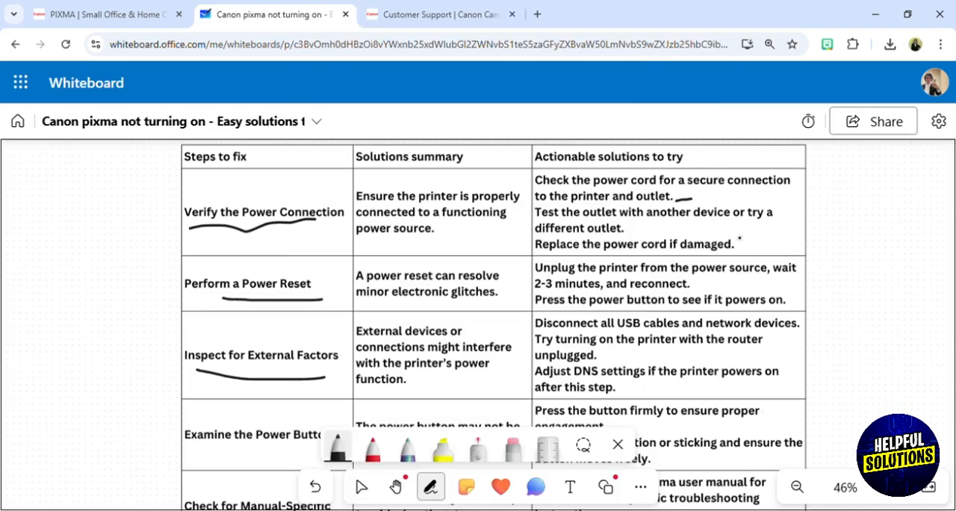
Underline 'Examine the Power Button', its solution and 'model-specific' in ink
{"action": "scroll", "scroll_direction": "down", "scroll_amount": 3}
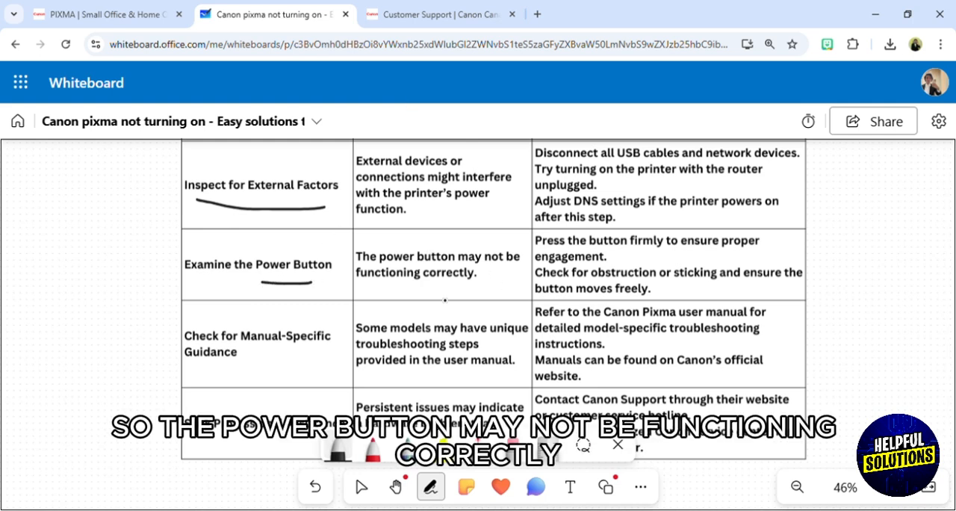
{"action": "left_click_drag", "start_coordinate": [638, 259], "coordinate": [668, 260]}
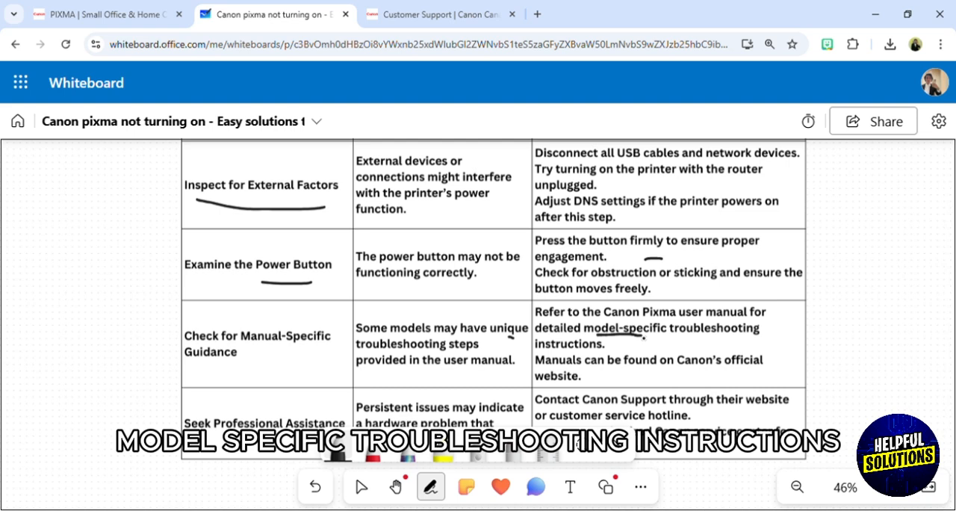
{"action": "left_click_drag", "start_coordinate": [598, 334], "coordinate": [650, 338]}
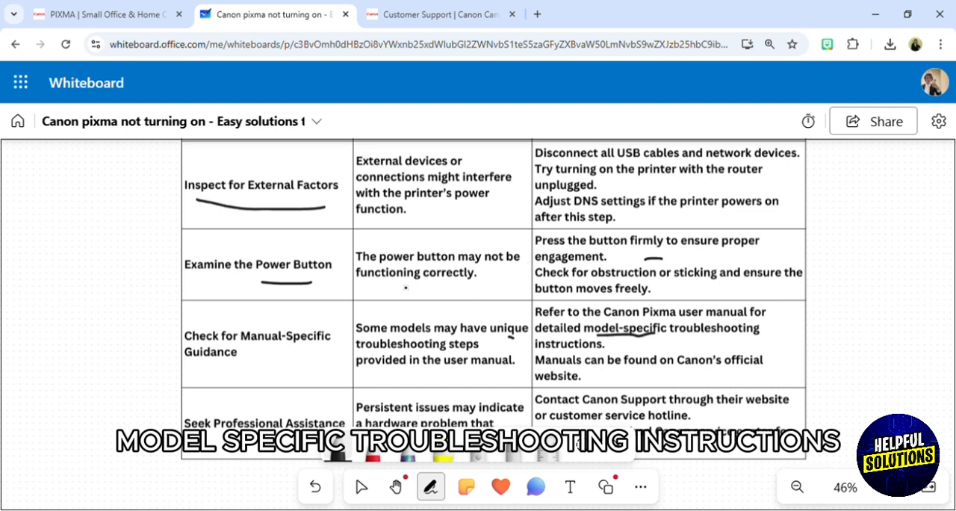
{"action": "scroll", "scroll_direction": "down", "scroll_amount": 3}
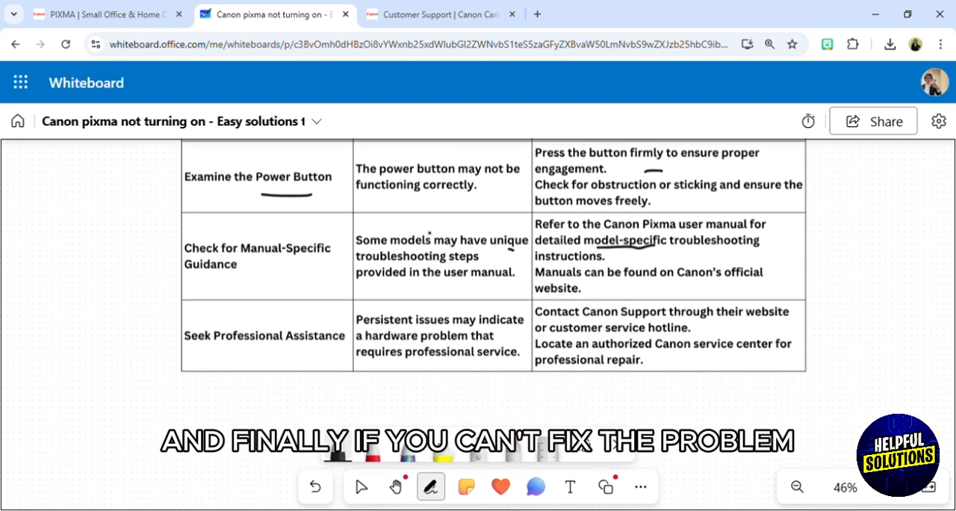
{"action": "left_click", "coordinate": [441, 14]}
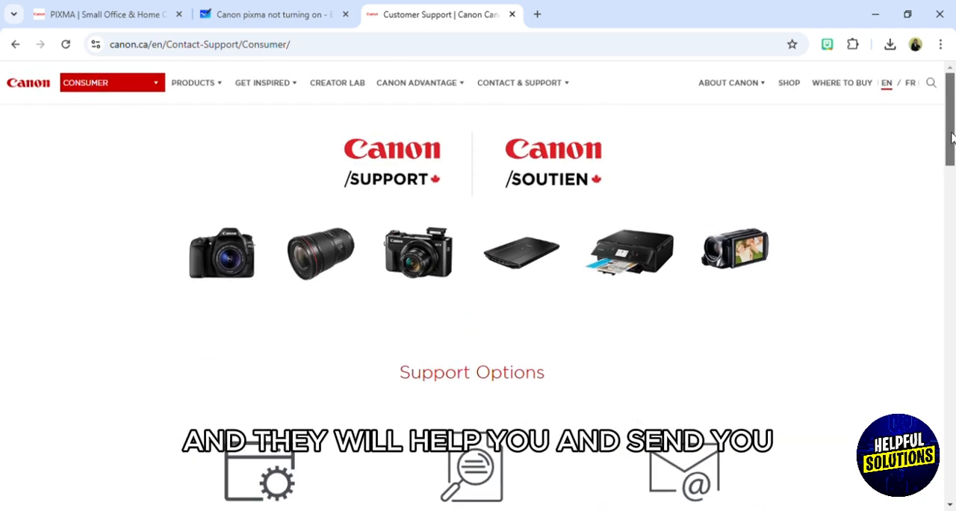
Scroll Canon Support down to Drivers & Downloads, Knowledge Base and Contact Us By Email
{"action": "scroll", "scroll_direction": "down", "scroll_amount": 3}
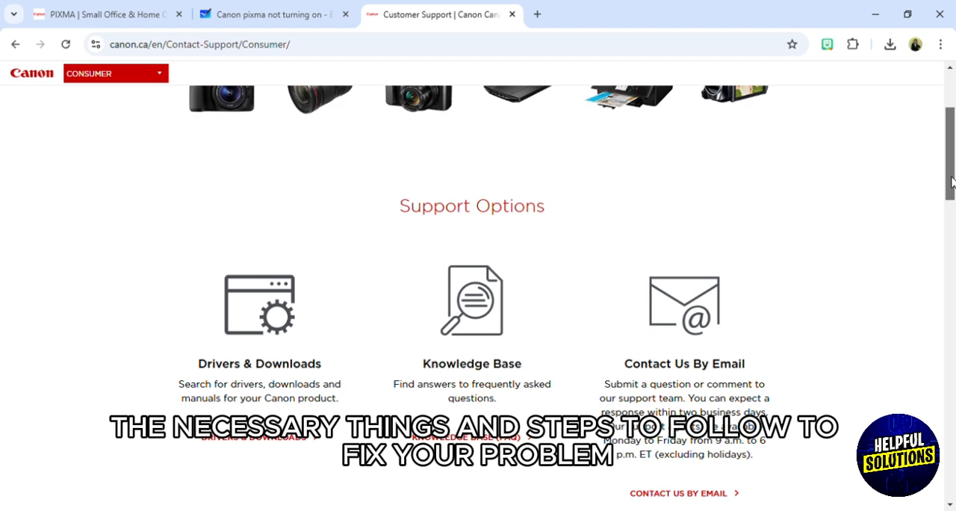
{"action": "scroll", "scroll_direction": "down", "scroll_amount": 3}
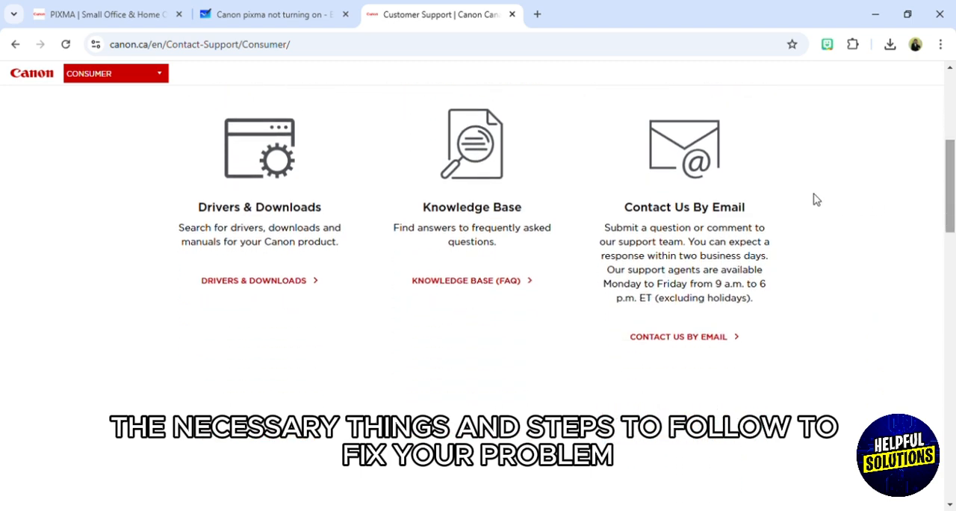